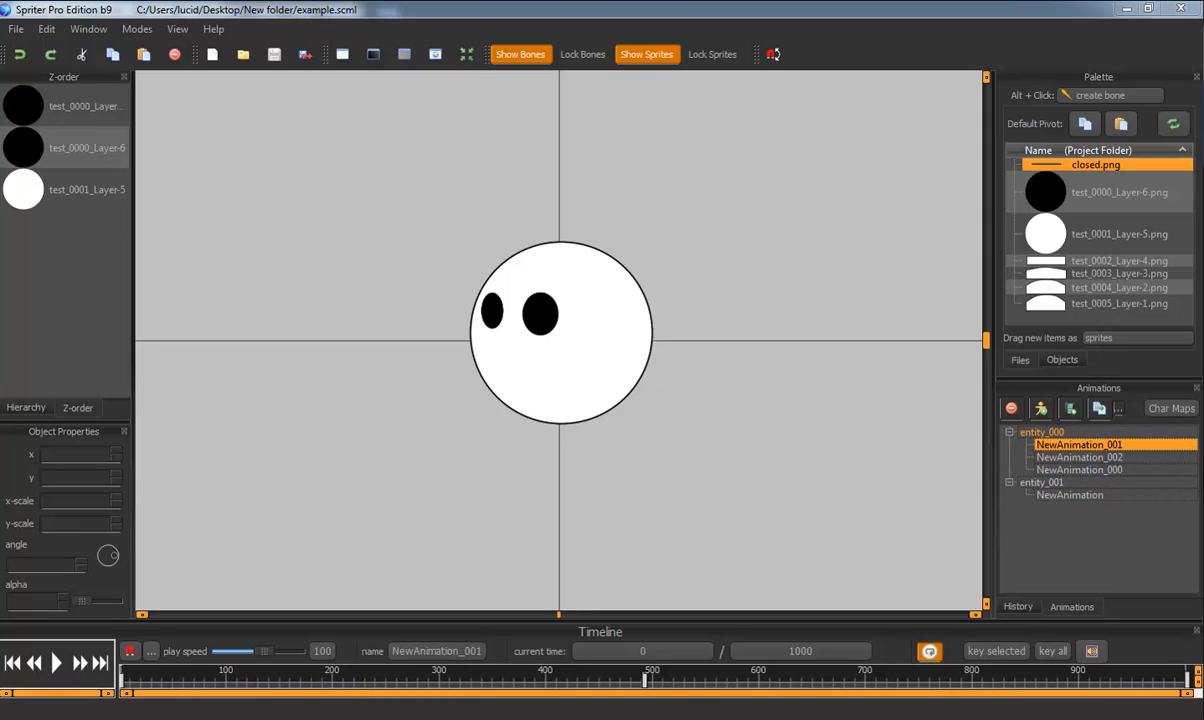
{"action": "mouse_move", "coordinate": [1136, 360]}
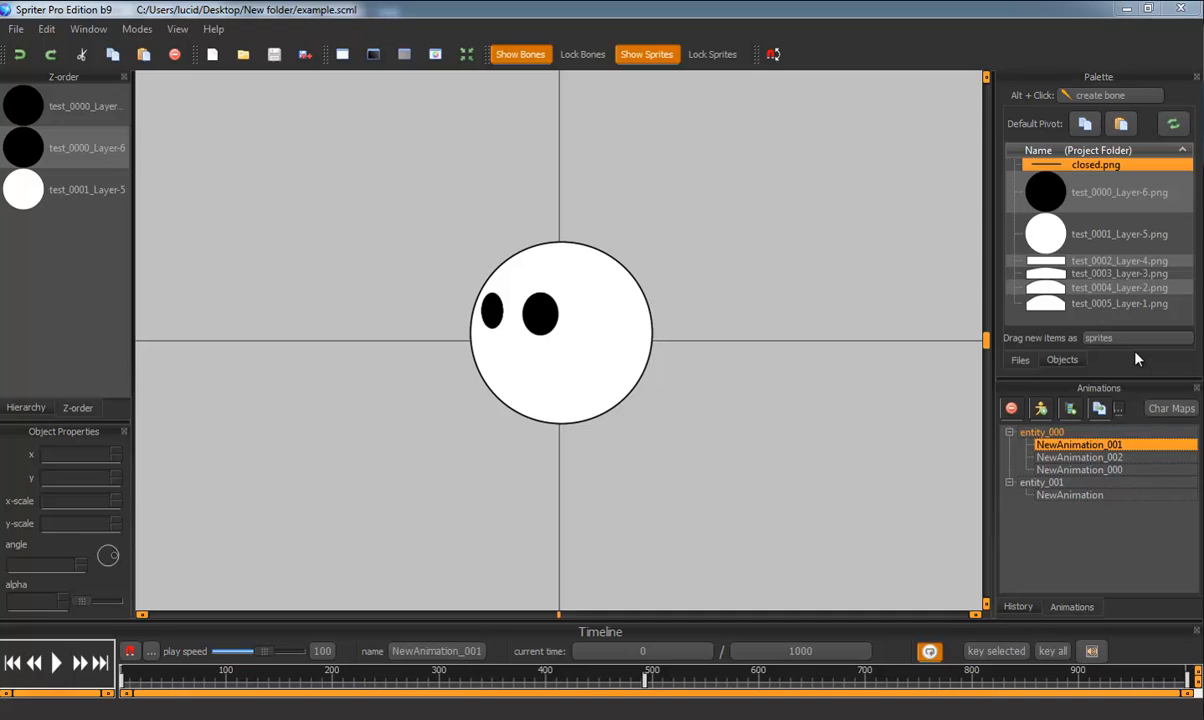
- Open entity_000's arm animation, NewAnimation_000, replacing the face view
{"action": "left_click", "coordinate": [1136, 336]}
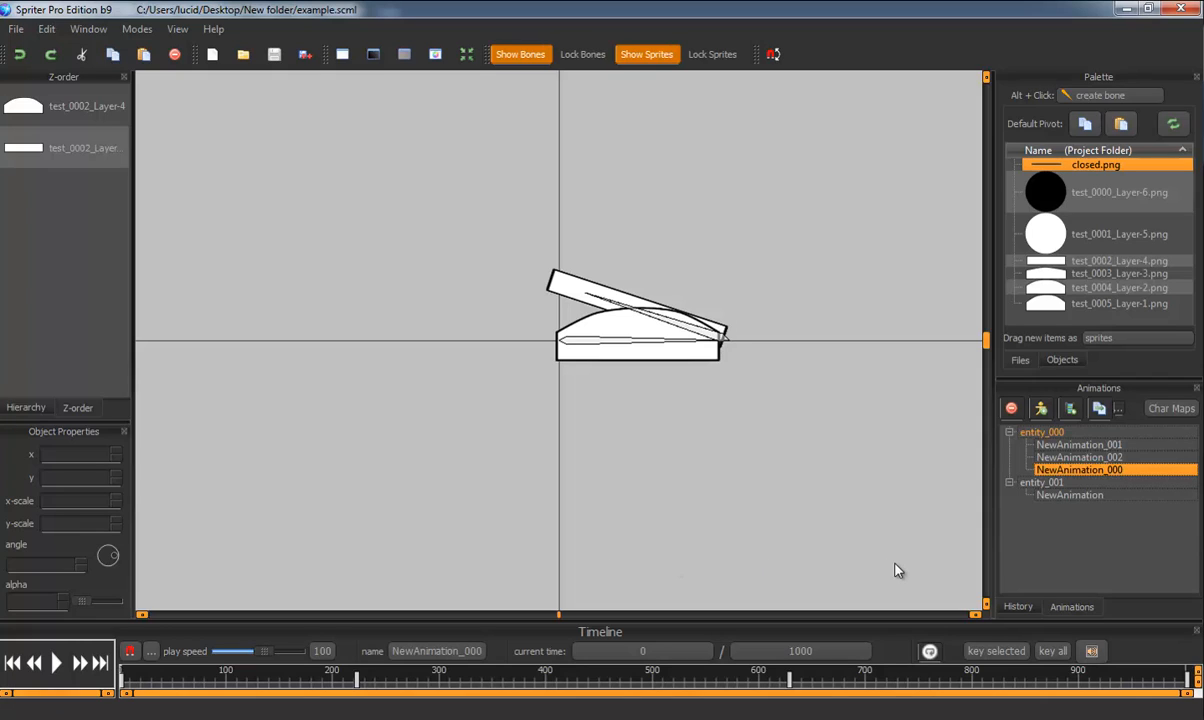
- Open entity_001's NewAnimation showing the two thin vertical bone sprites
{"action": "left_click", "coordinate": [1070, 496]}
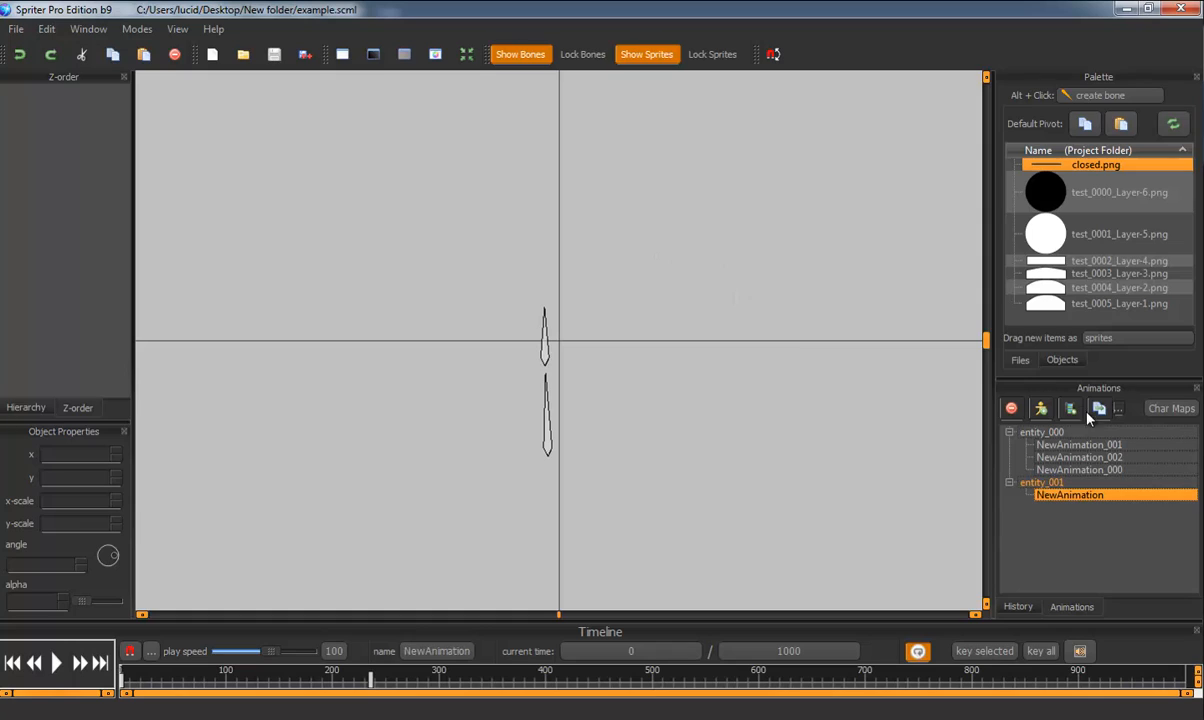
{"action": "mouse_move", "coordinate": [940, 440]}
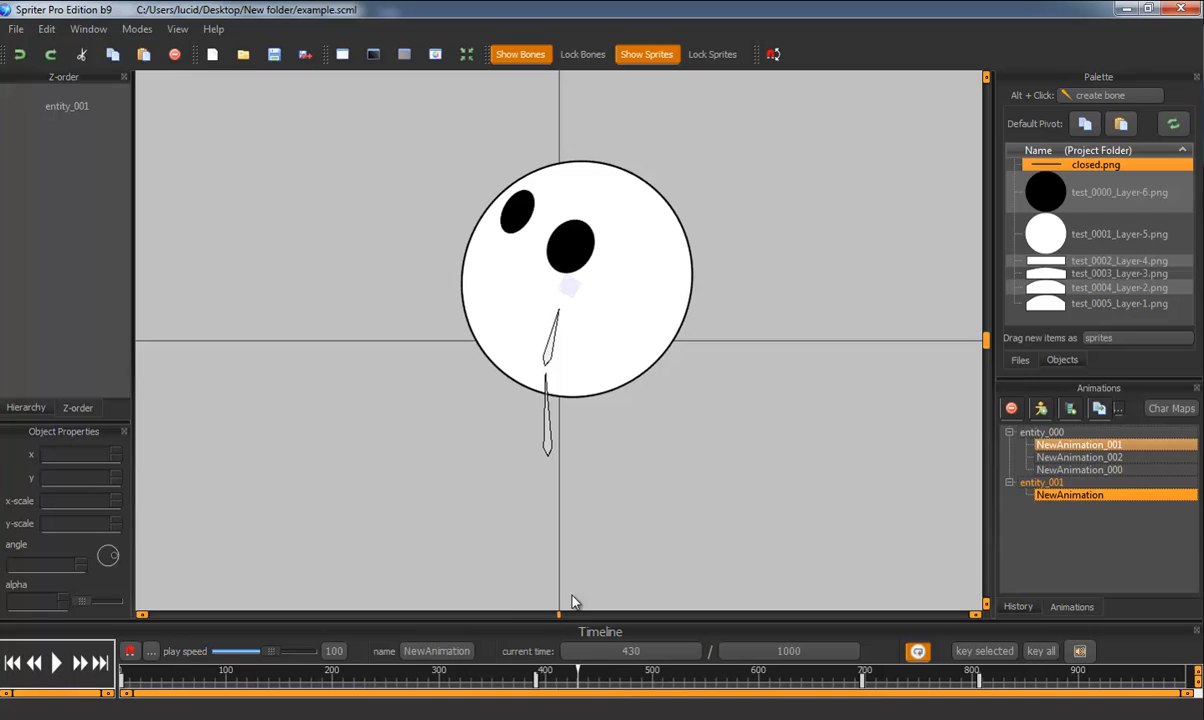
- Key the head sub-entity turned right at the animation's end around time 1000
{"action": "left_click", "coordinate": [124, 700]}
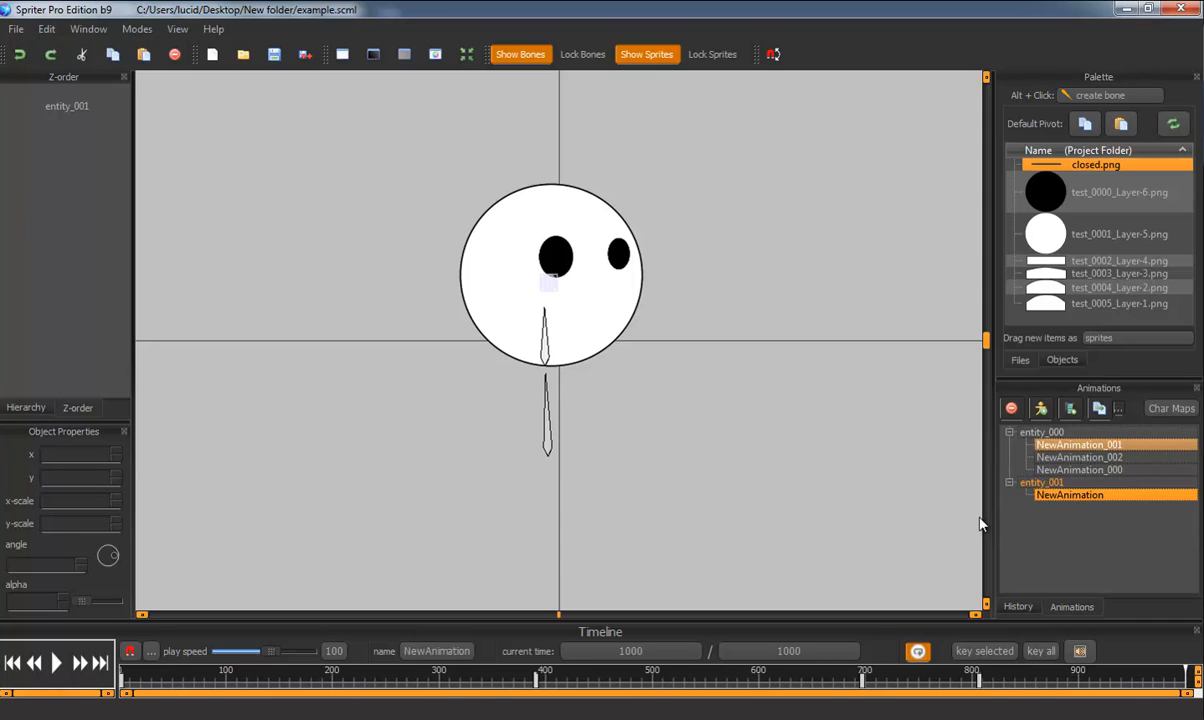
{"action": "mouse_move", "coordinate": [876, 384]}
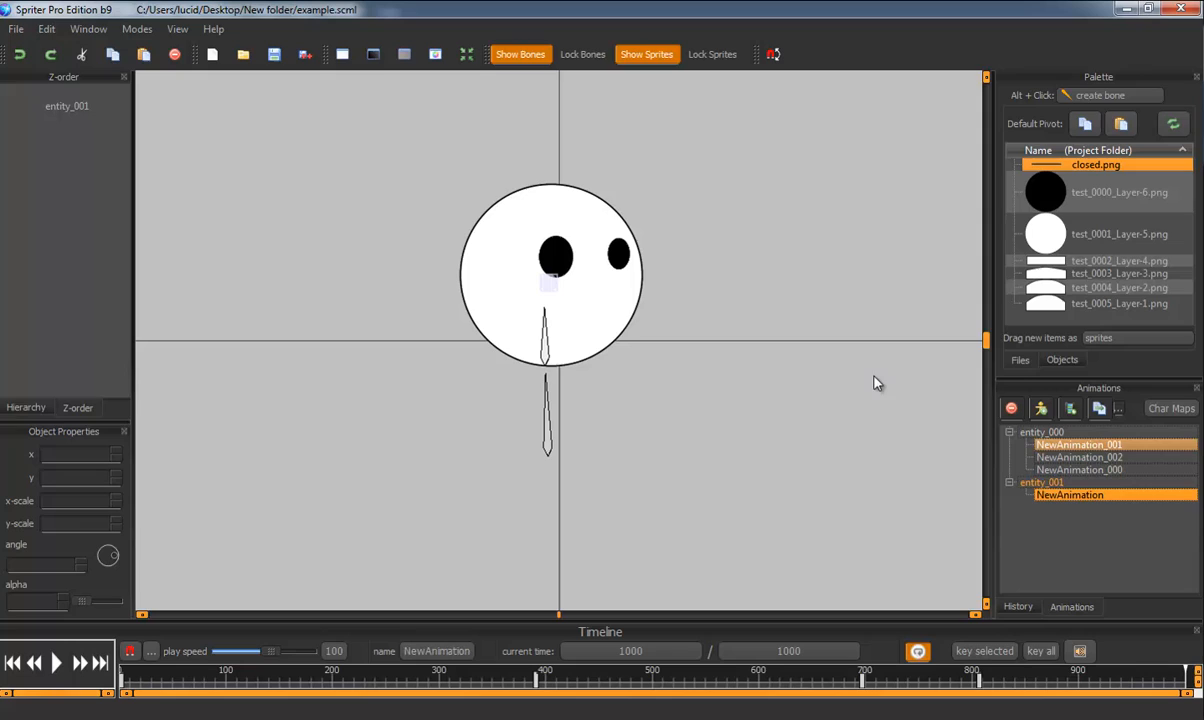
{"action": "mouse_move", "coordinate": [938, 452]}
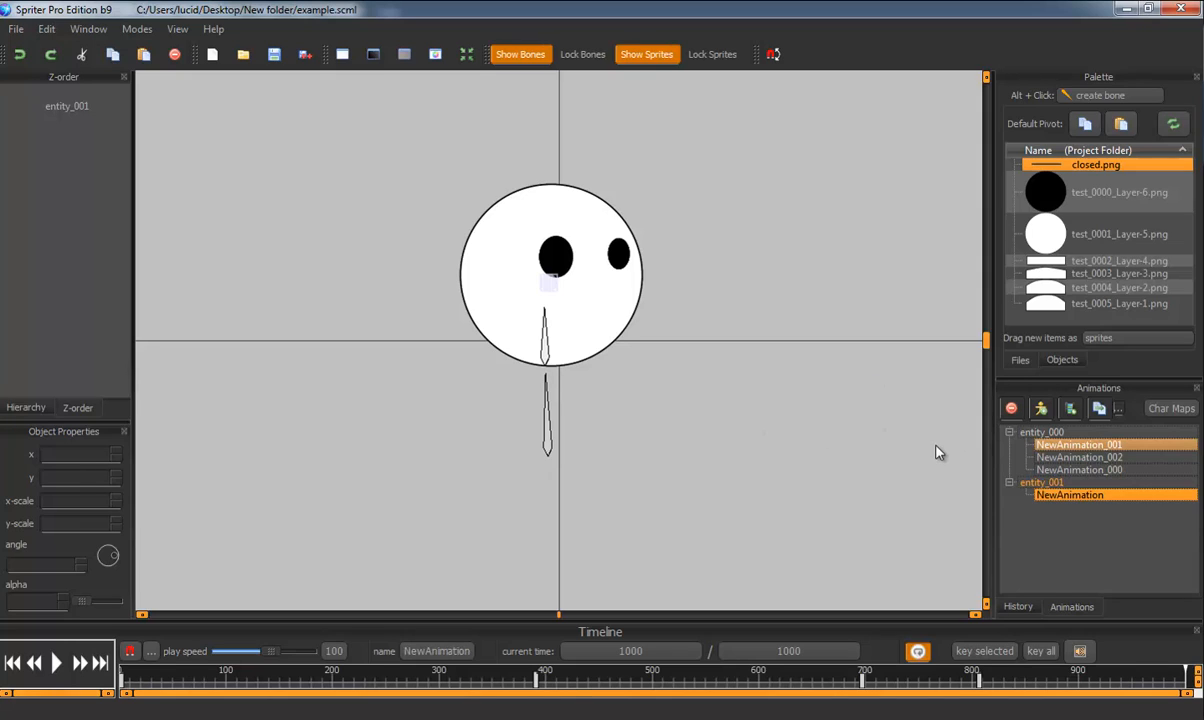
{"action": "mouse_move", "coordinate": [1072, 702]}
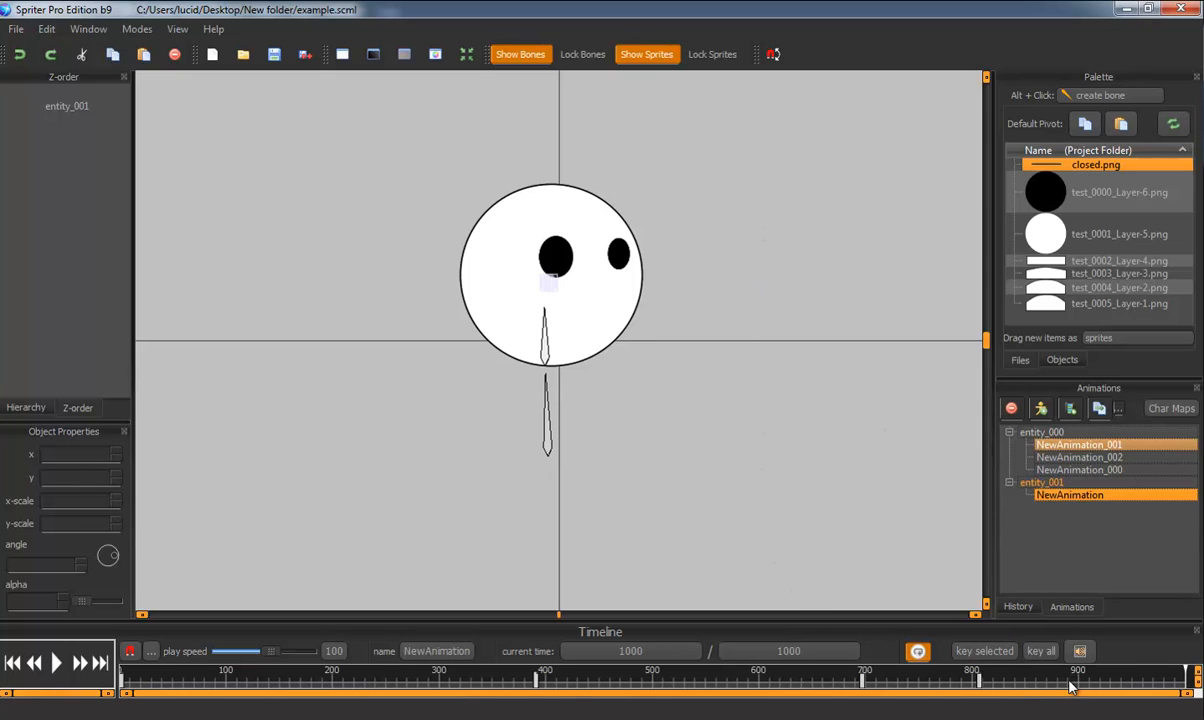
- Scrub the timeline back and forth to preview the head turning
{"action": "left_click_drag", "start_coordinate": [1070, 688], "coordinate": [564, 688]}
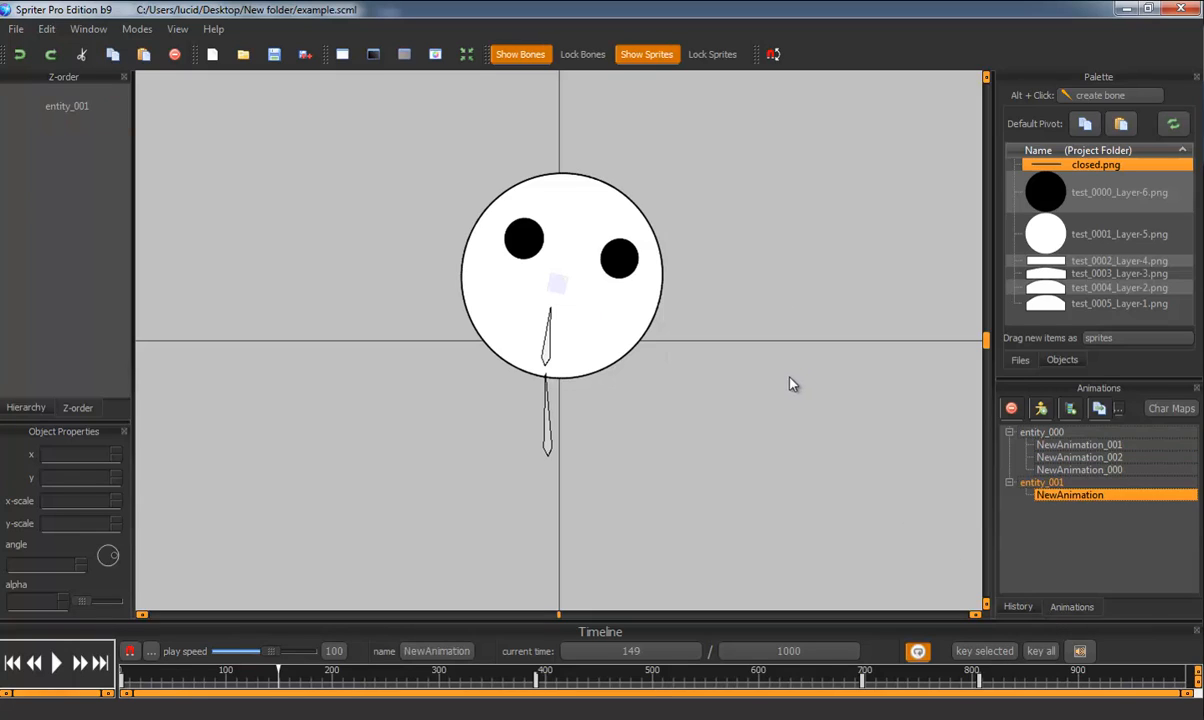
{"action": "mouse_move", "coordinate": [596, 334]}
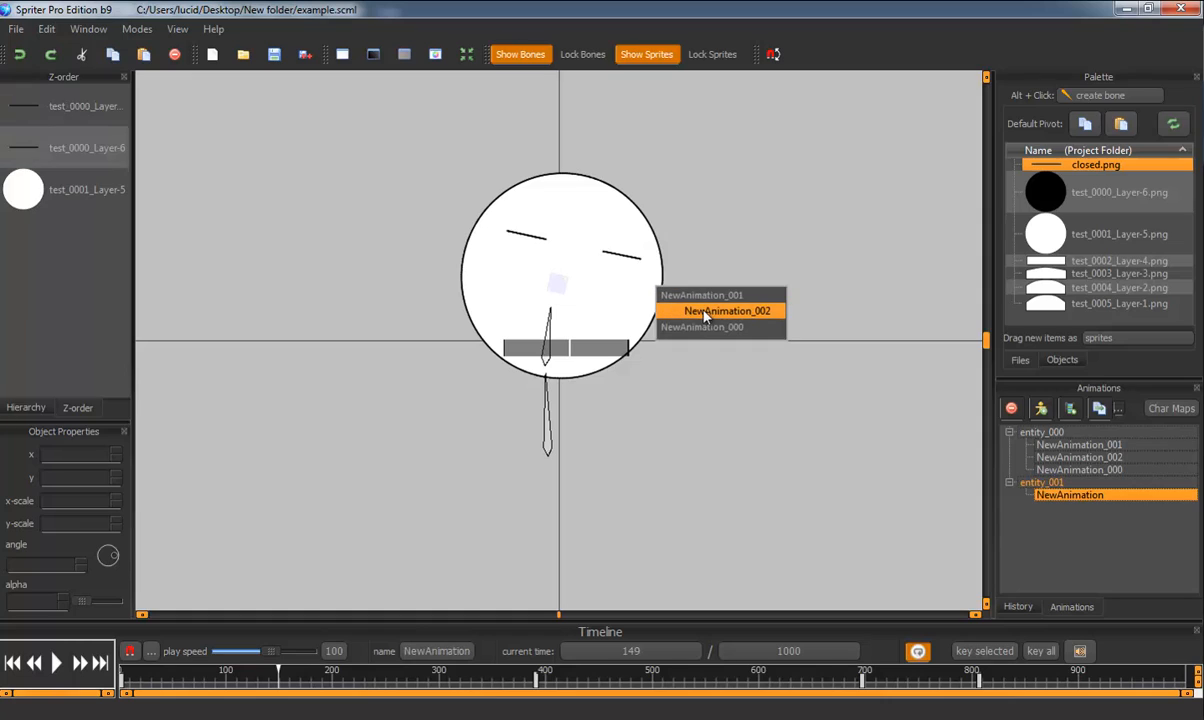
{"action": "mouse_move", "coordinate": [720, 312]}
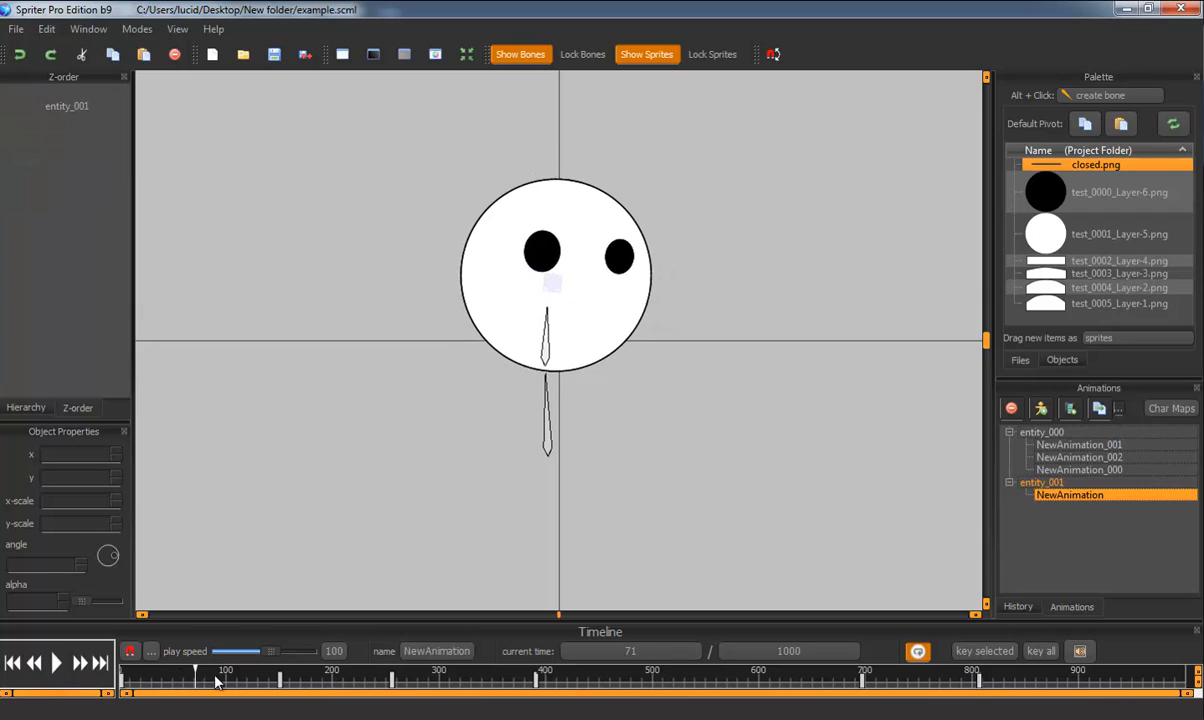
{"action": "left_click_drag", "start_coordinate": [216, 680], "coordinate": [744, 680]}
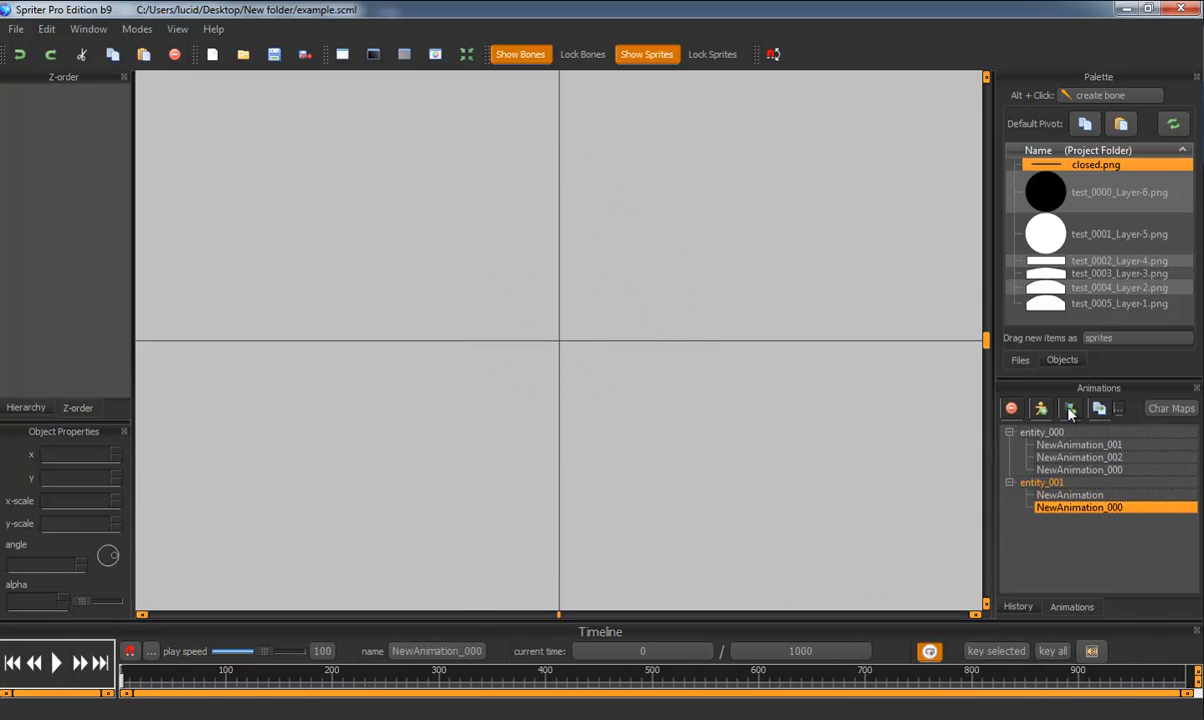
- Return to entity_000's NewAnimation_000 with the forearm piece tilted up about 119°
{"action": "left_click", "coordinate": [1042, 480]}
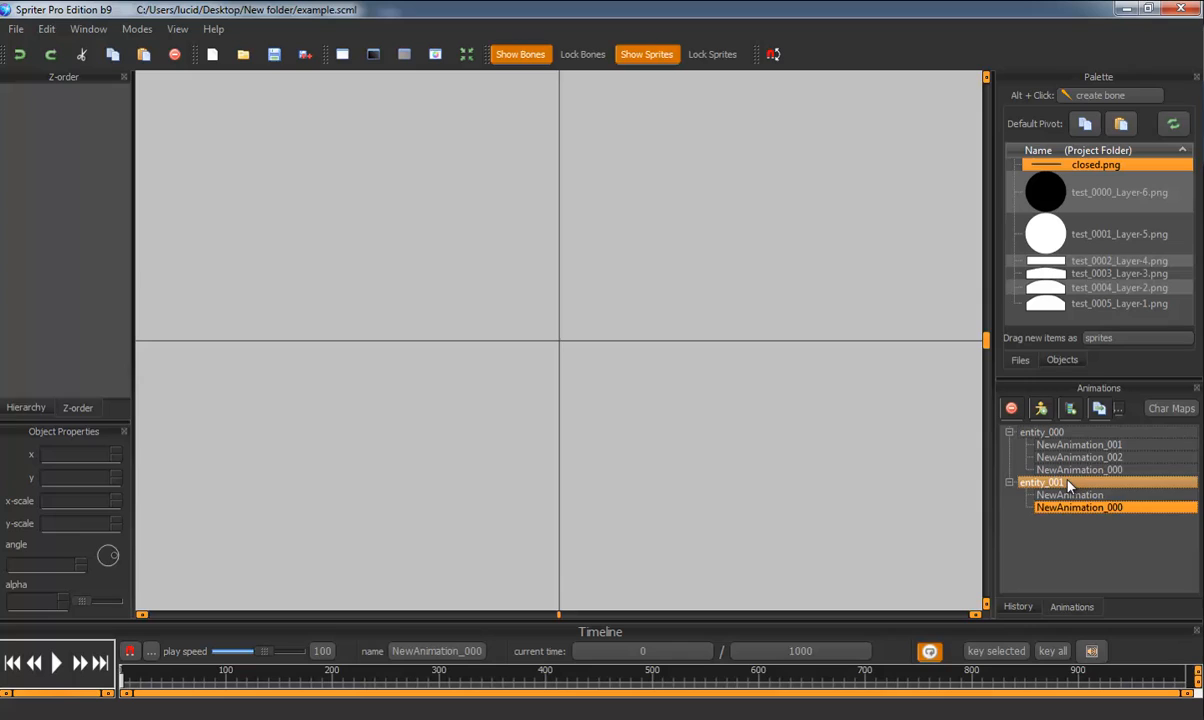
{"action": "left_click", "coordinate": [1036, 428]}
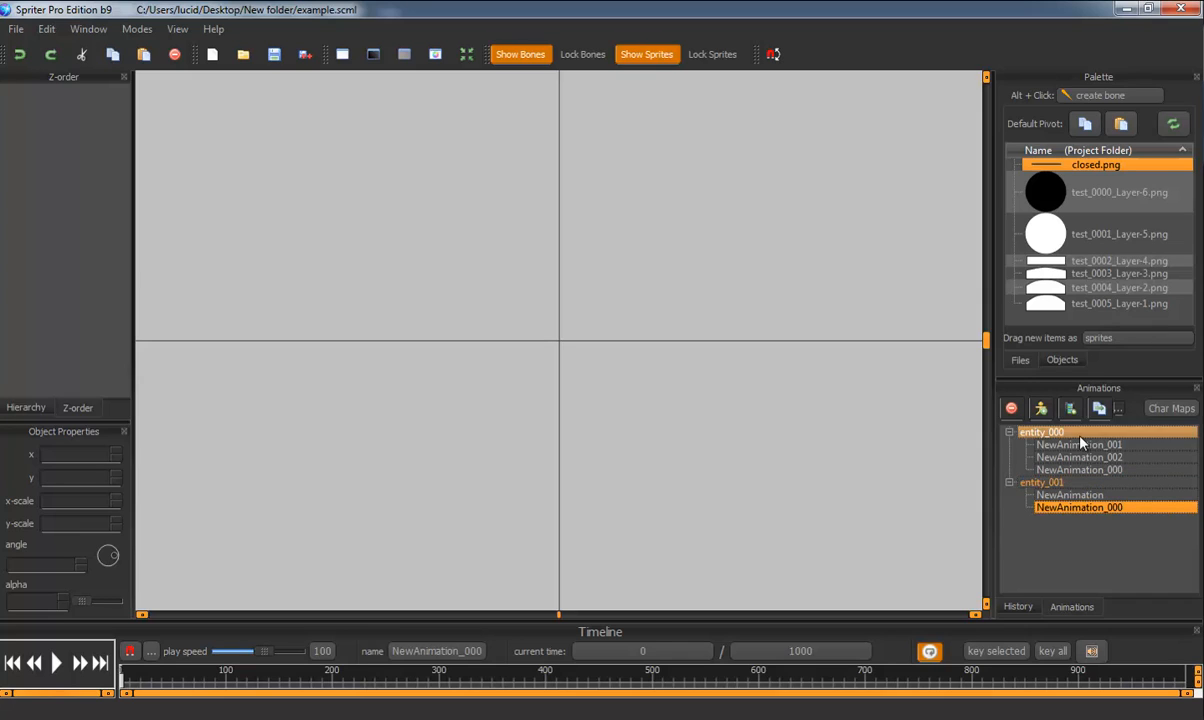
{"action": "left_click", "coordinate": [1080, 482]}
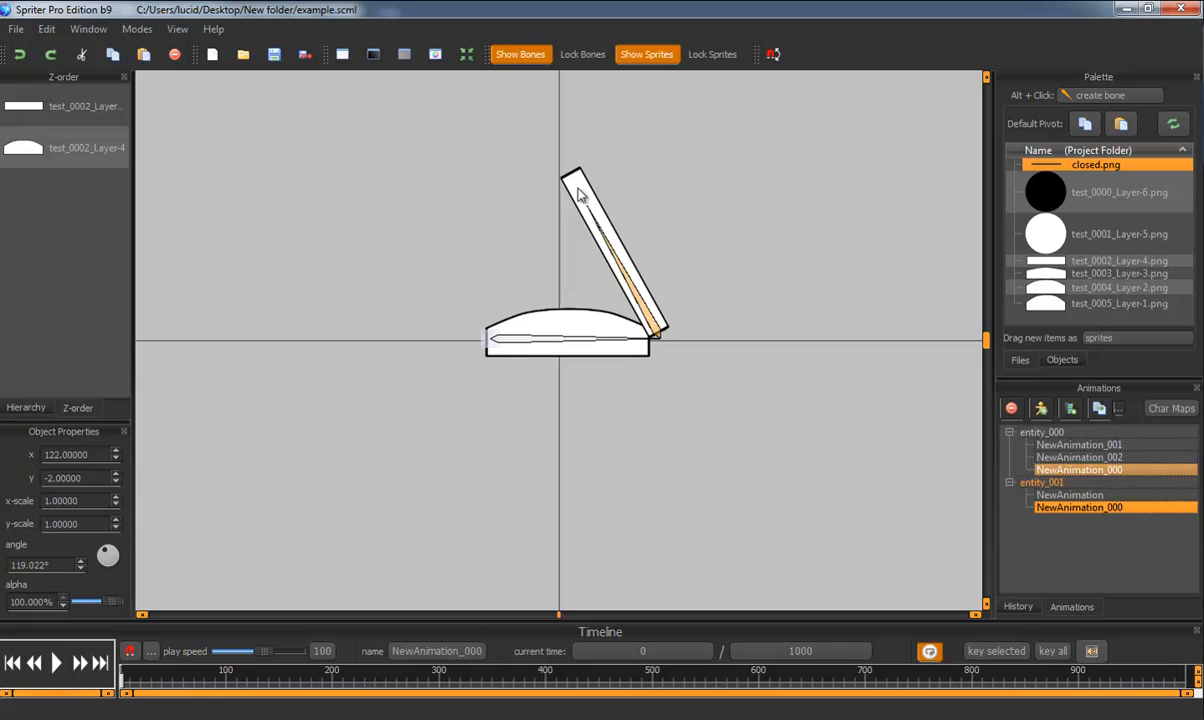
- Add entity_000 into entity_001's NewAnimation_000 and rotate it to about 82° and further right
{"action": "left_click", "coordinate": [1078, 460]}
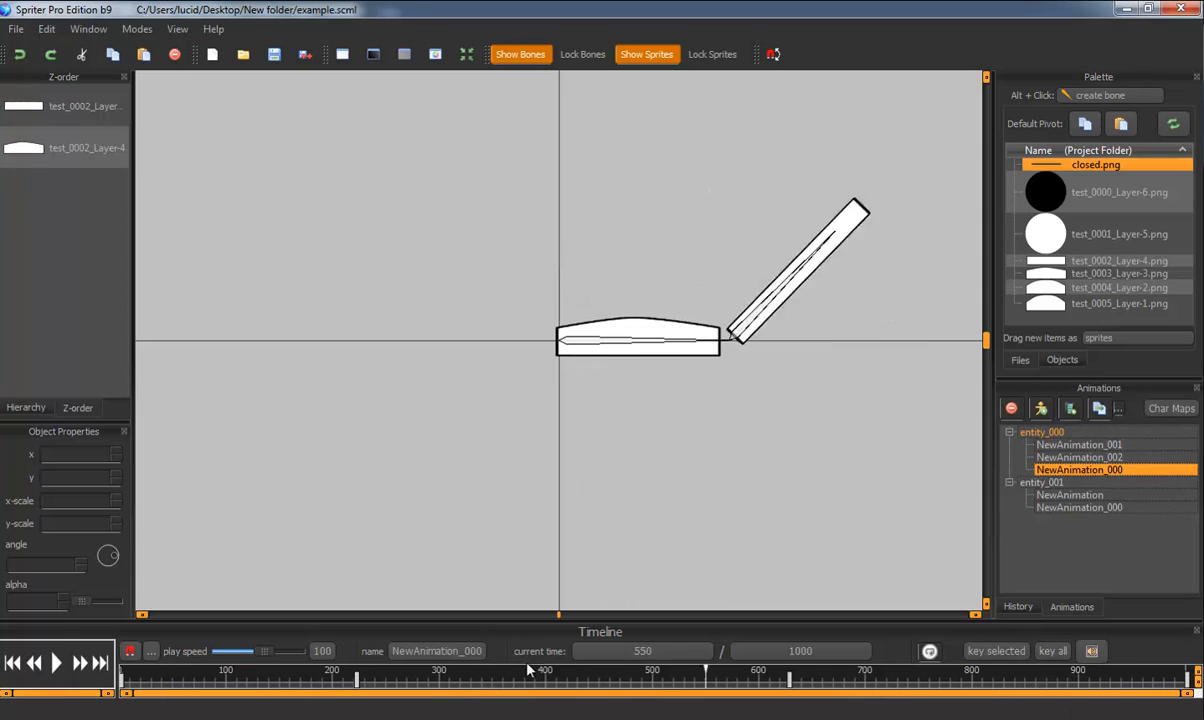
{"action": "left_click", "coordinate": [1080, 508]}
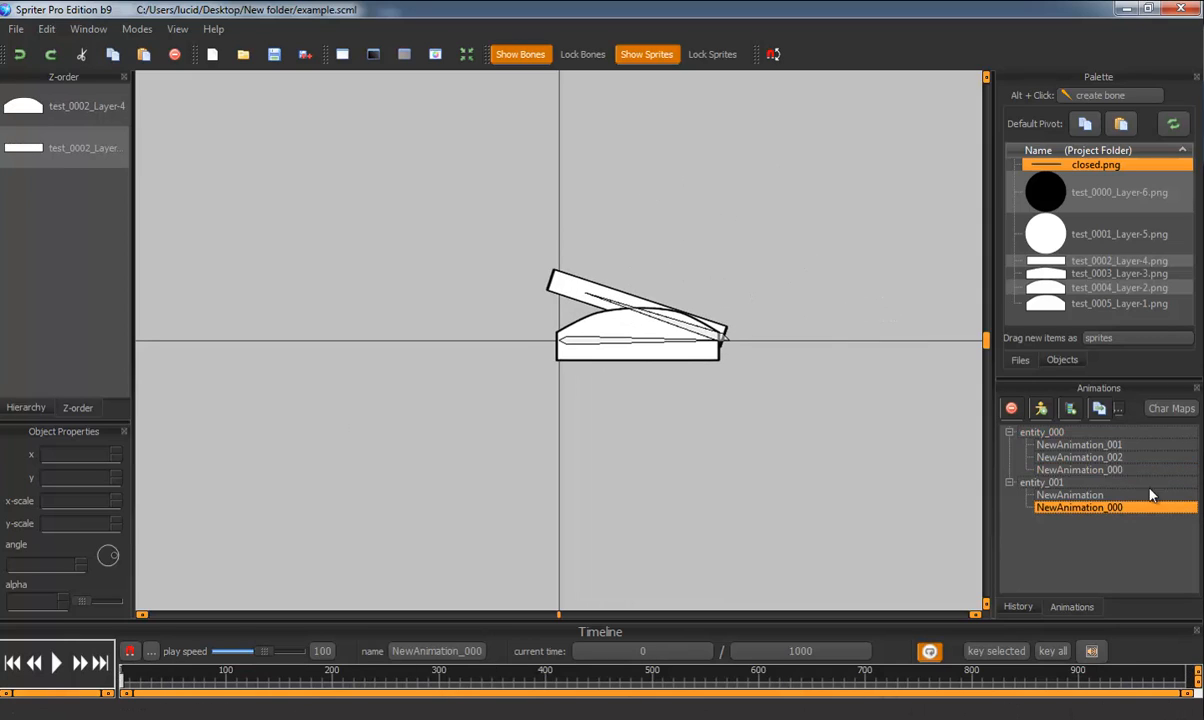
{"action": "left_click_drag", "start_coordinate": [660, 290], "coordinate": [690, 220]}
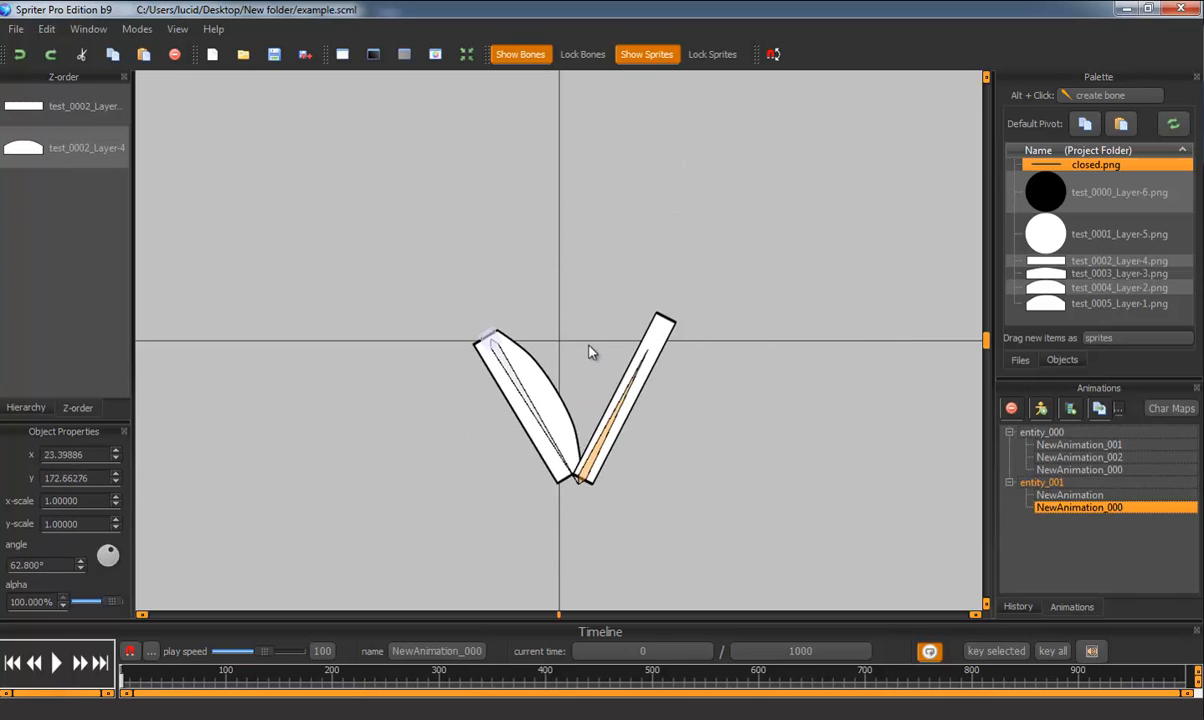
{"action": "left_click_drag", "start_coordinate": [660, 320], "coordinate": [576, 290]}
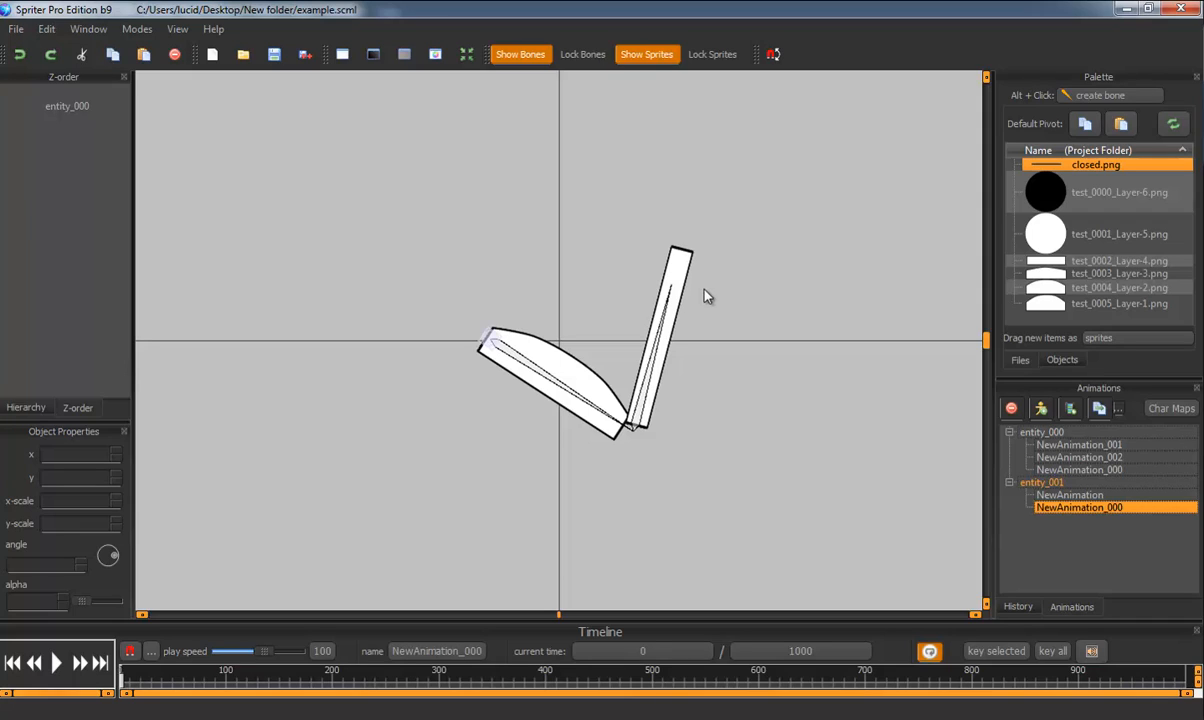
{"action": "mouse_move", "coordinate": [708, 296]}
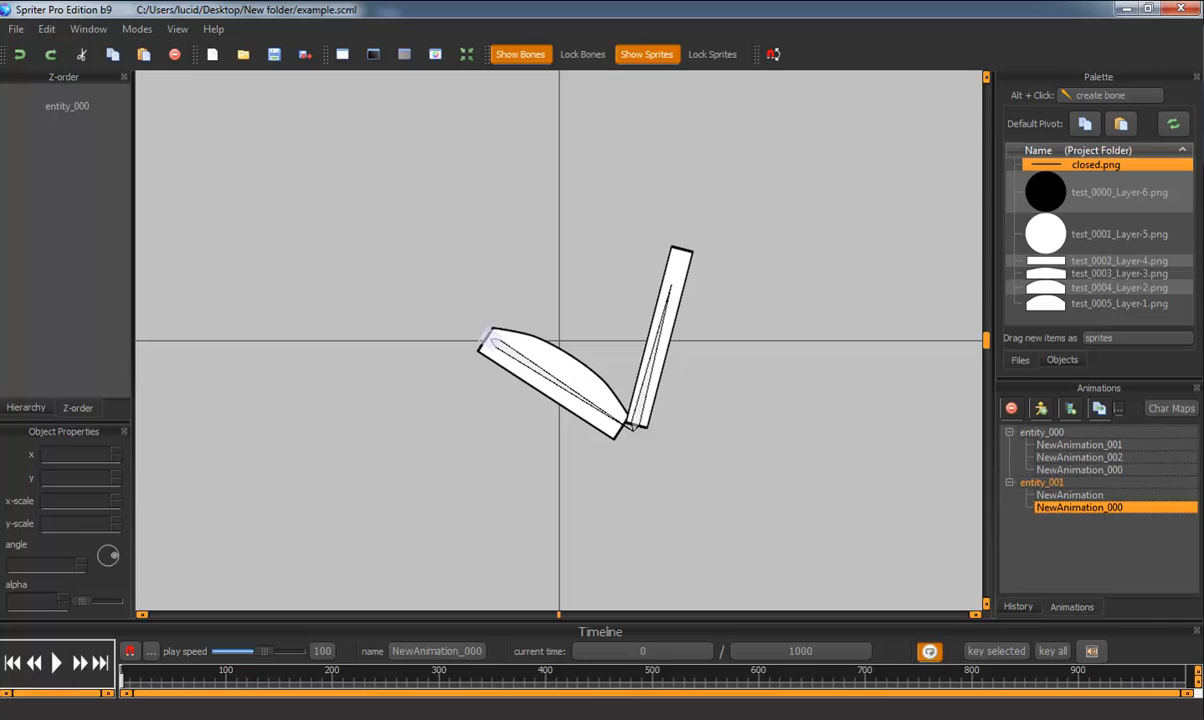